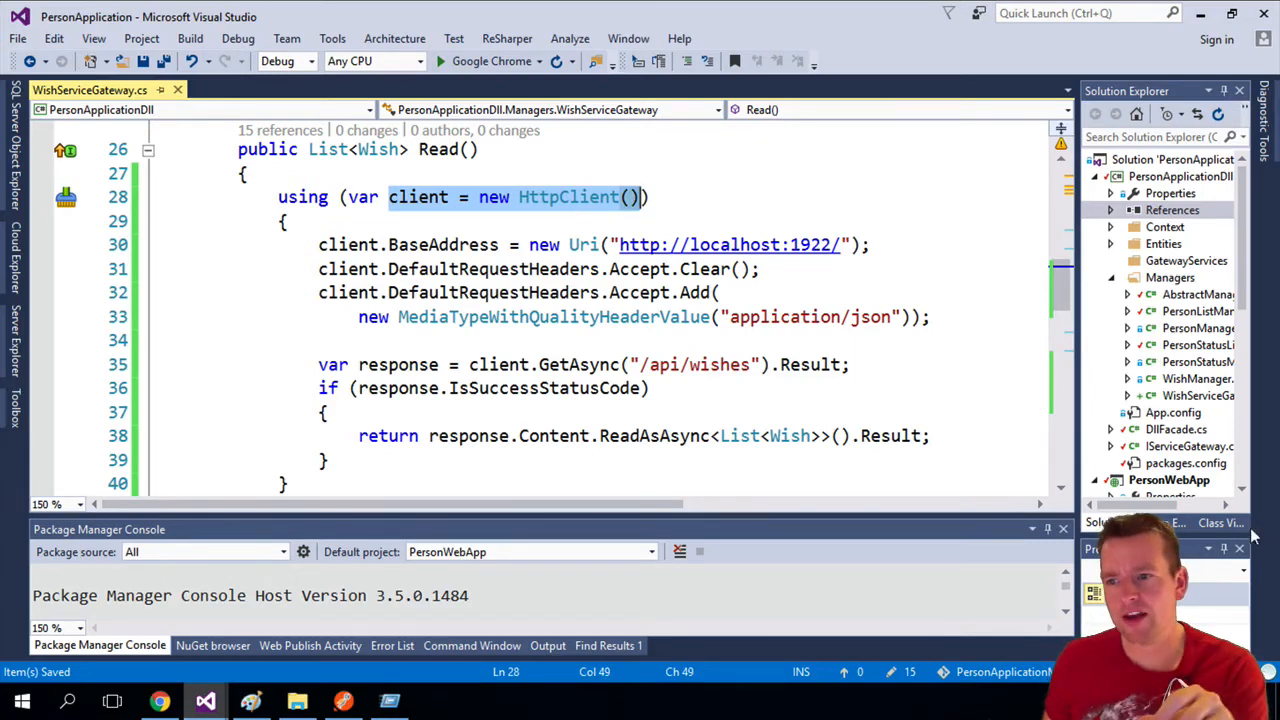
Open AbstractManager.cs, then return to WishServiceGateway.cs and select HttpClient in Read().
{"action": "double_click", "coordinate": [1197, 378]}
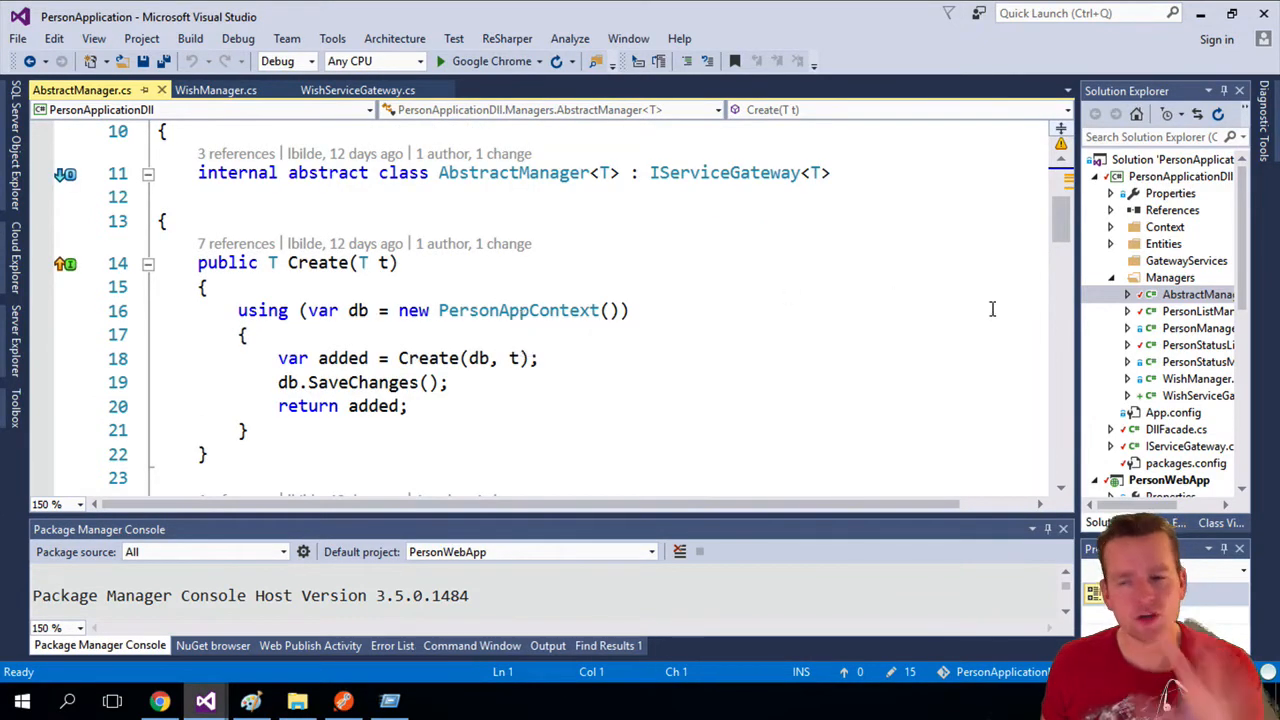
{"action": "left_click", "coordinate": [357, 90]}
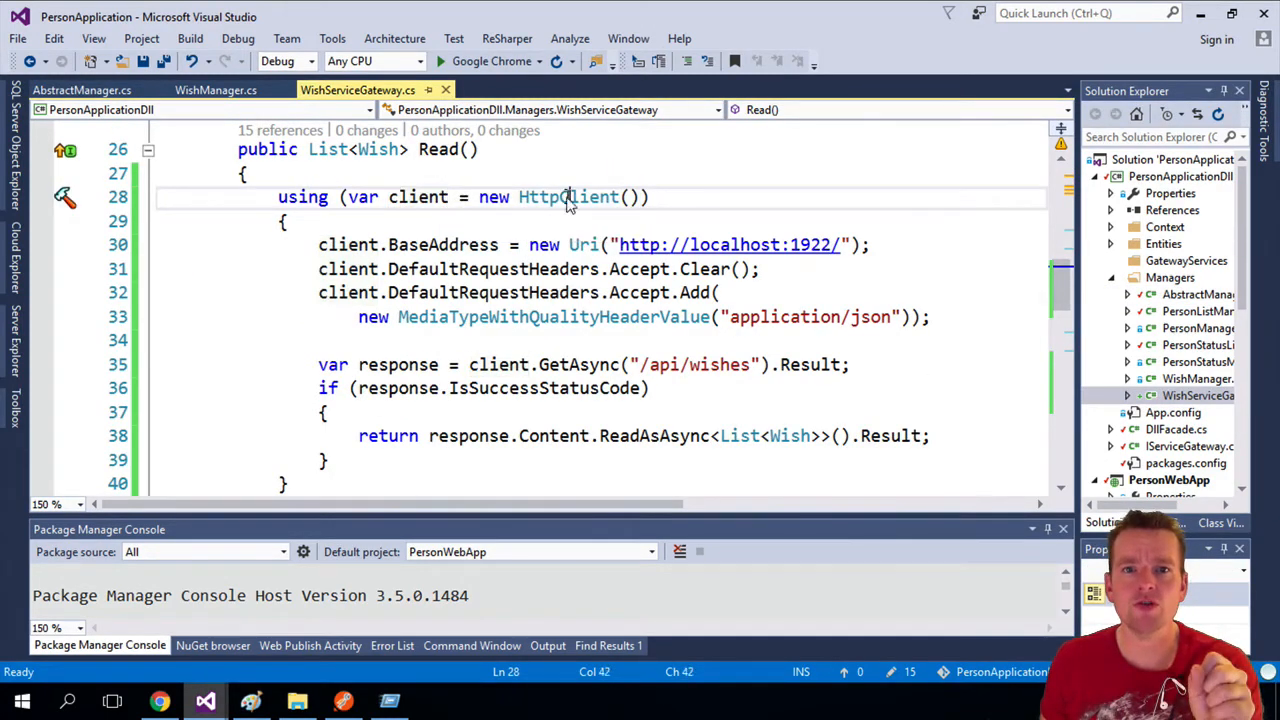
{"action": "double_click", "coordinate": [568, 197]}
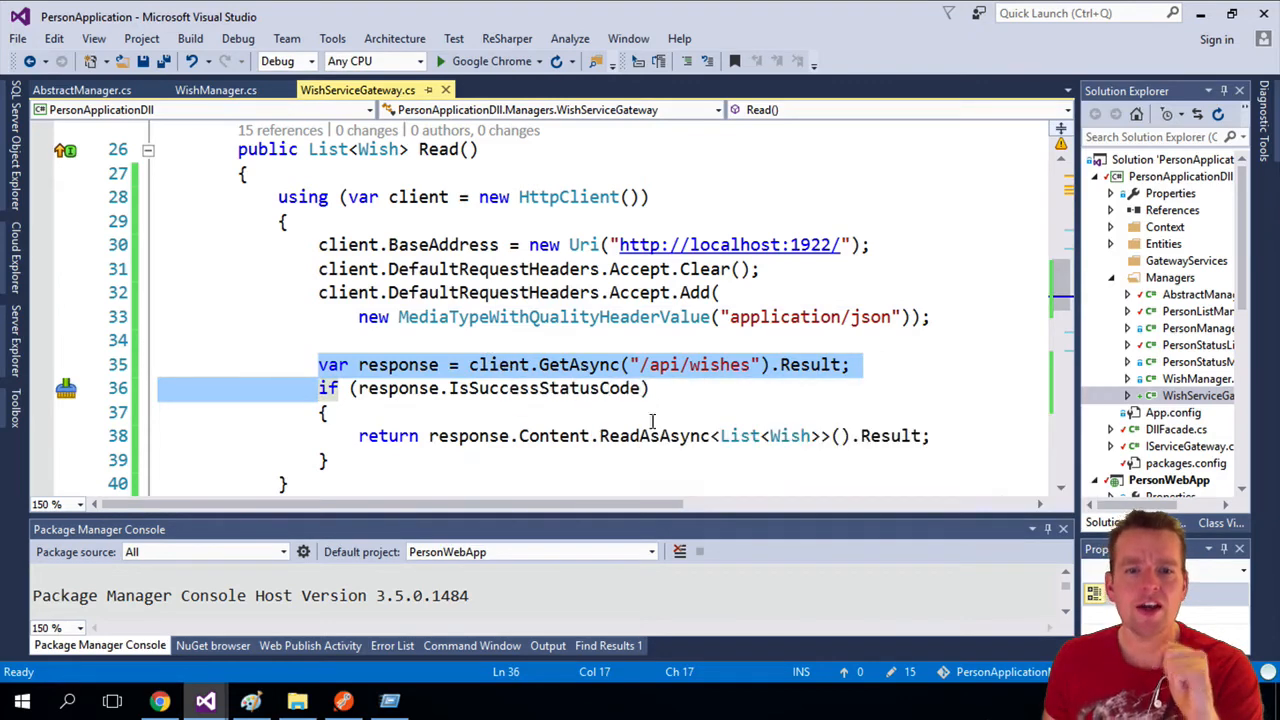
{"action": "left_click", "coordinate": [389, 700]}
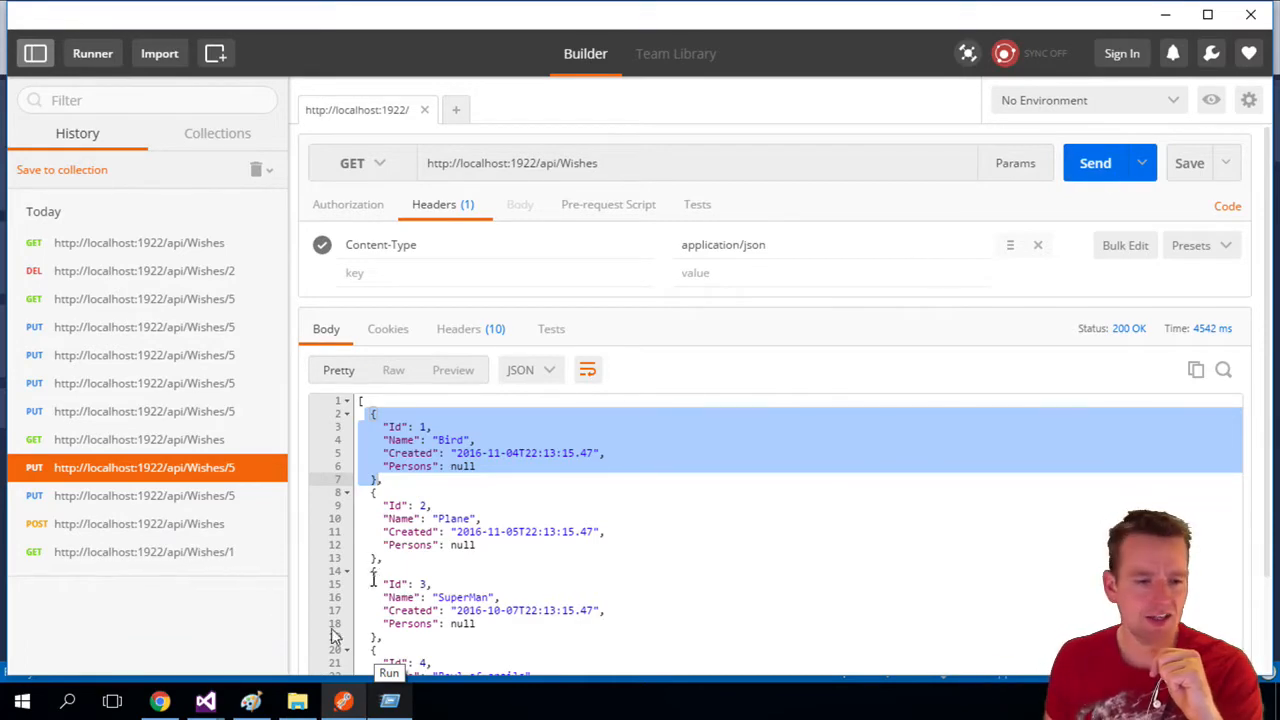
{"action": "left_click", "coordinate": [160, 700]}
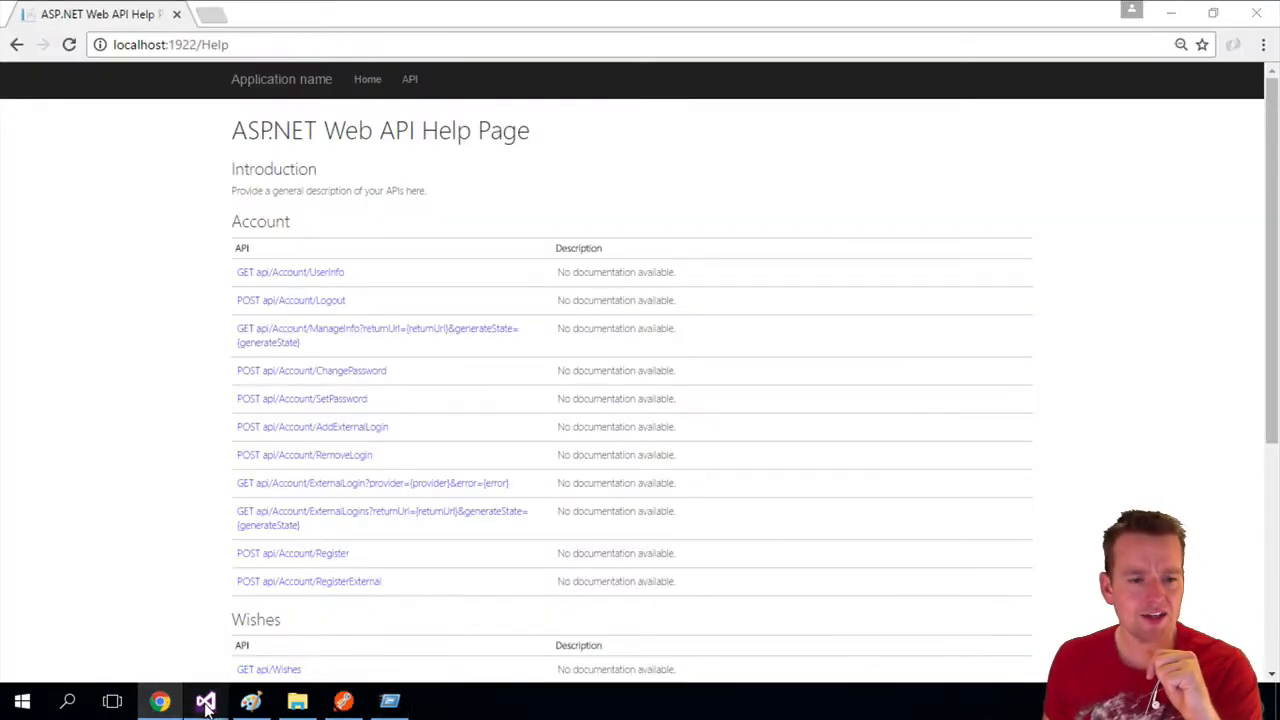
{"action": "left_click", "coordinate": [205, 700]}
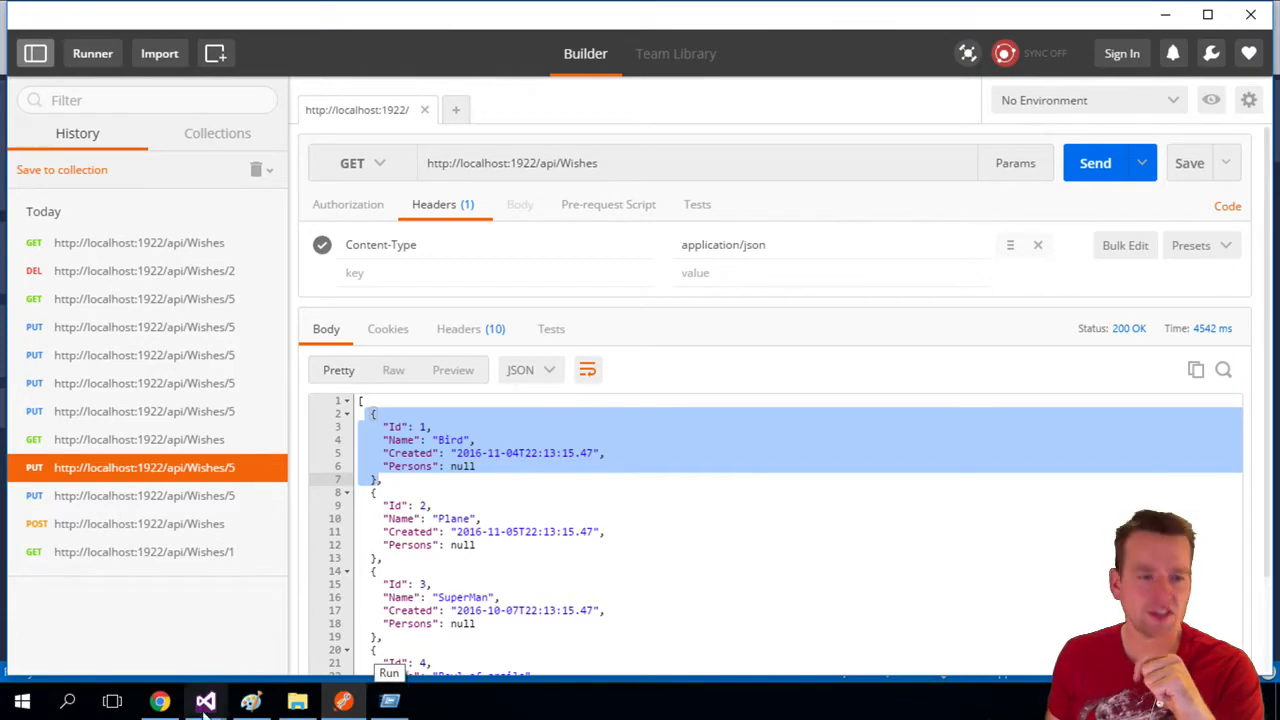
{"action": "left_click", "coordinate": [205, 700]}
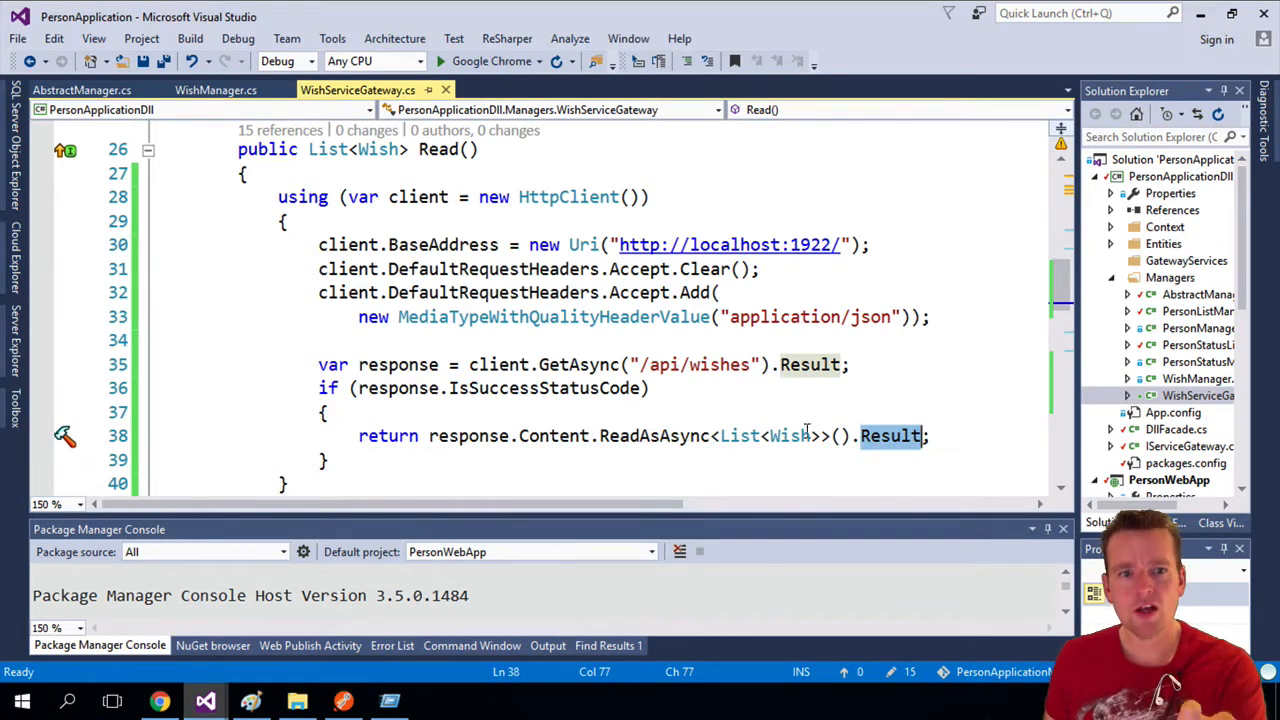
{"action": "mouse_move", "coordinate": [655, 435]}
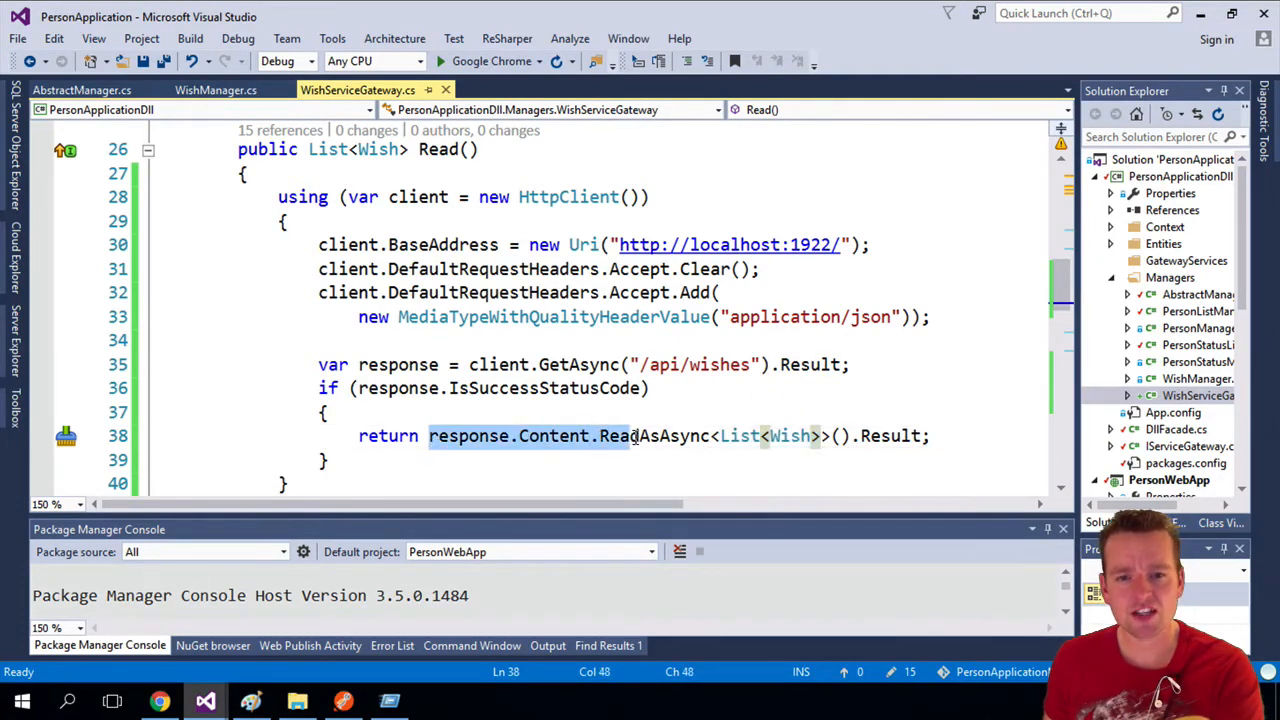
Expand References, including Newtonsoft.Json, and the Entities folder to reveal Wish.cs.
{"action": "left_click", "coordinate": [928, 435]}
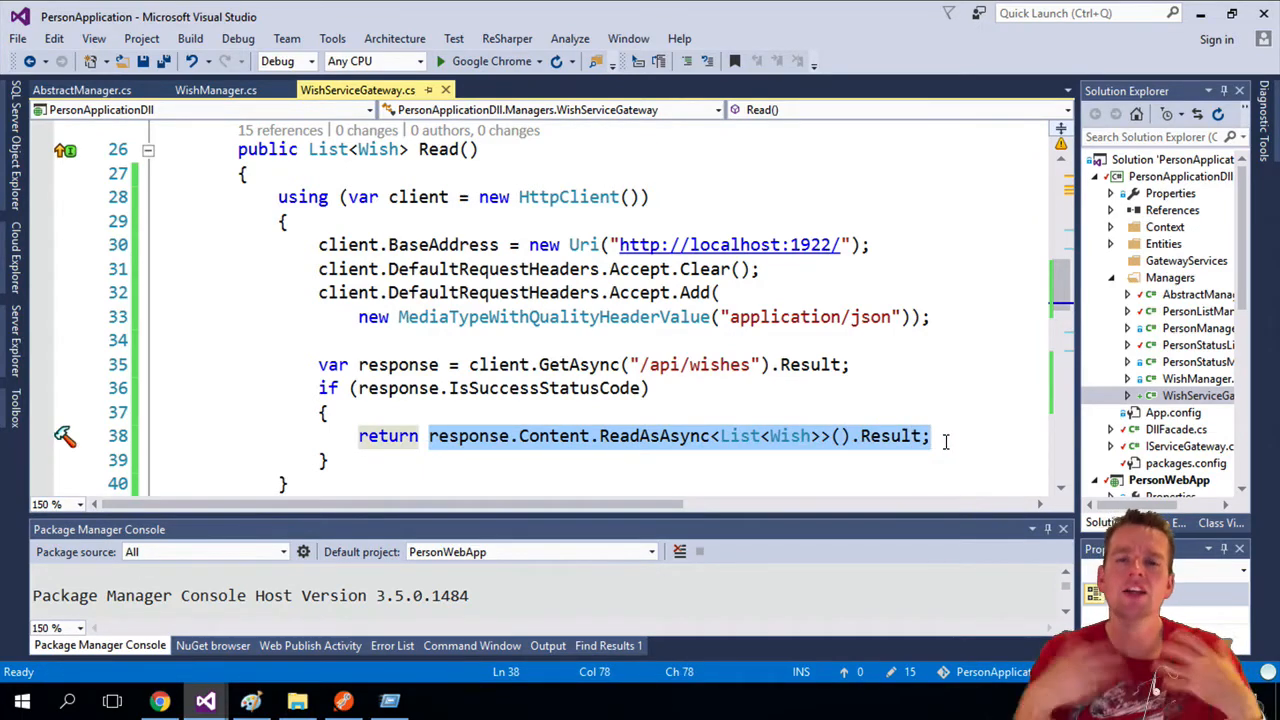
{"action": "mouse_move", "coordinate": [740, 436]}
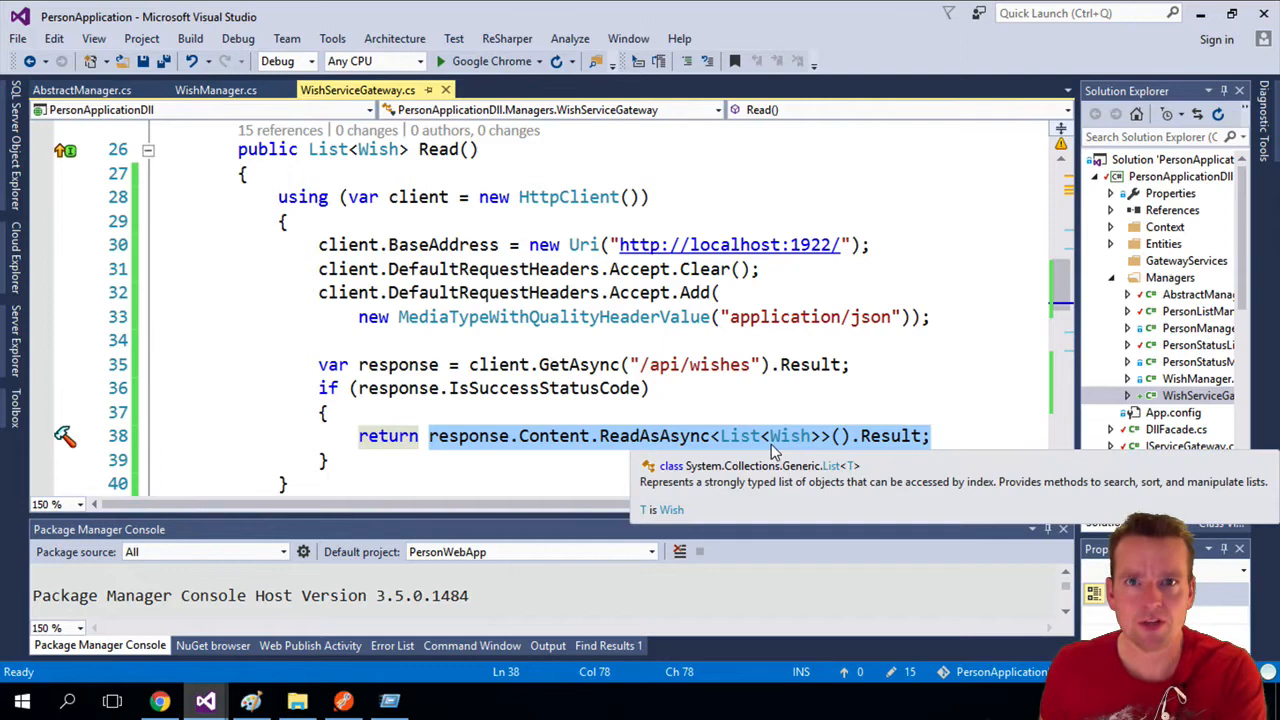
{"action": "left_click", "coordinate": [630, 435]}
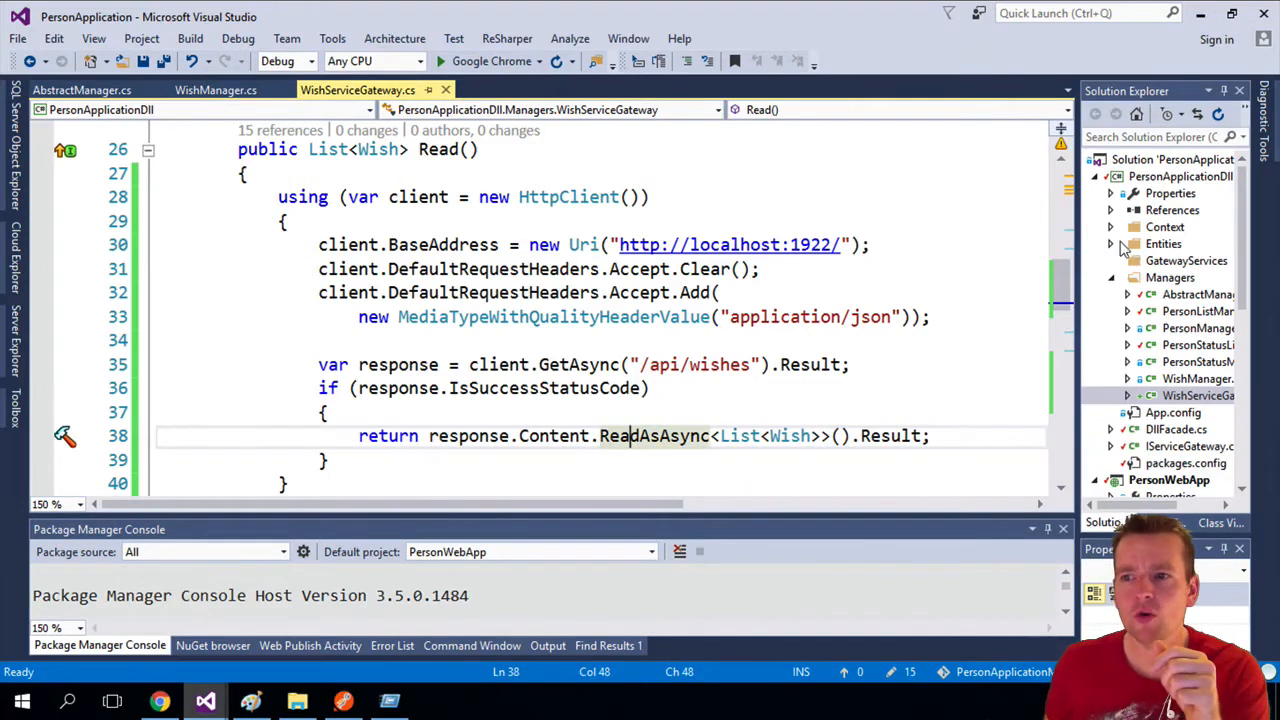
{"action": "left_click", "coordinate": [1110, 210]}
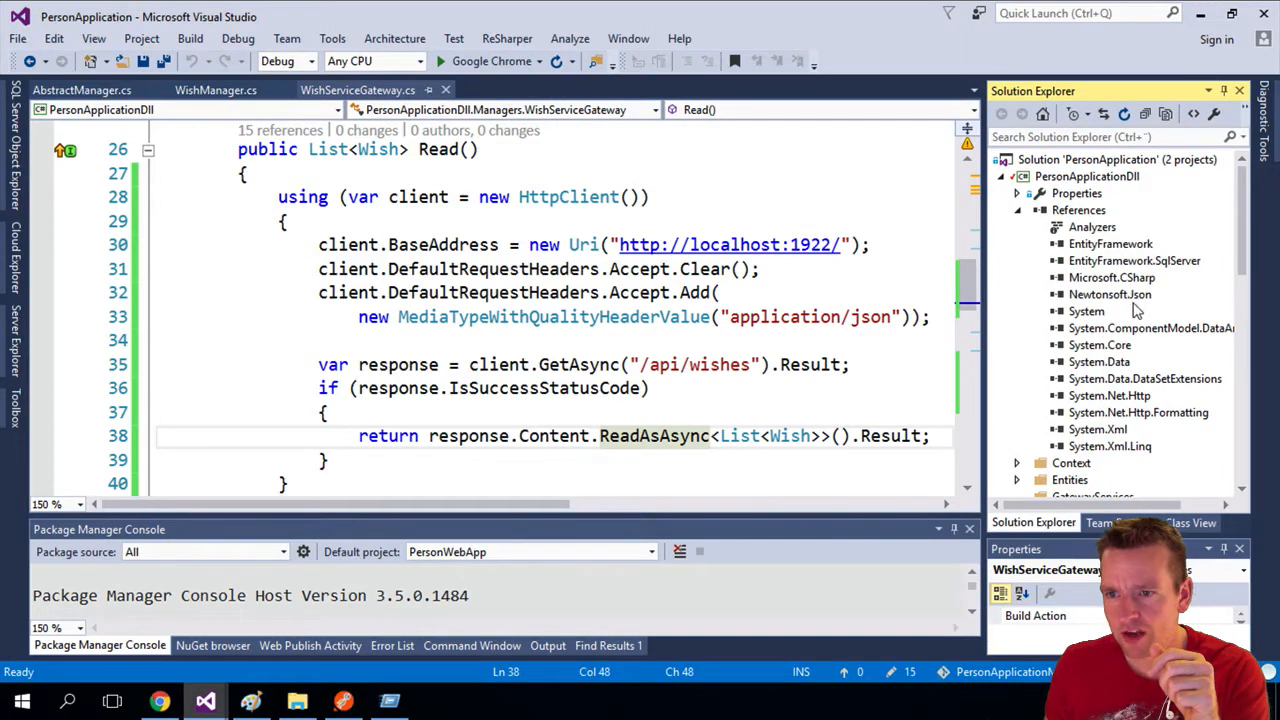
{"action": "mouse_move", "coordinate": [980, 366]}
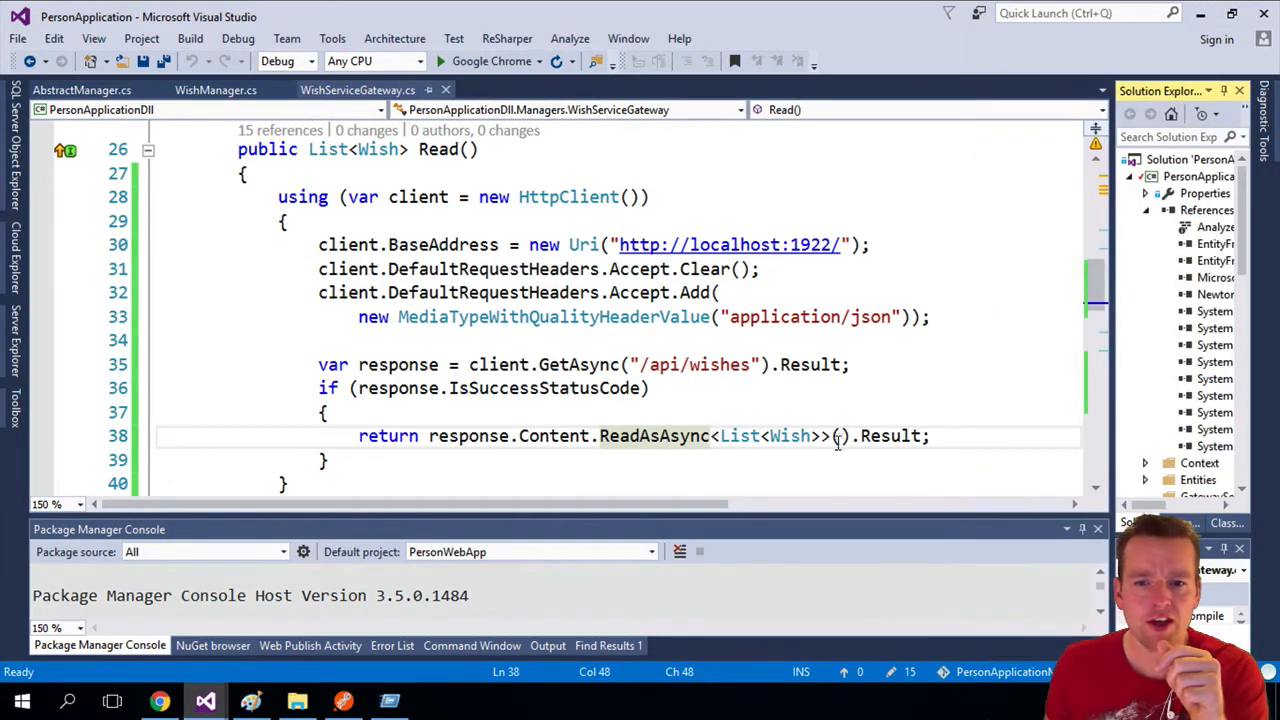
{"action": "mouse_move", "coordinate": [745, 435]}
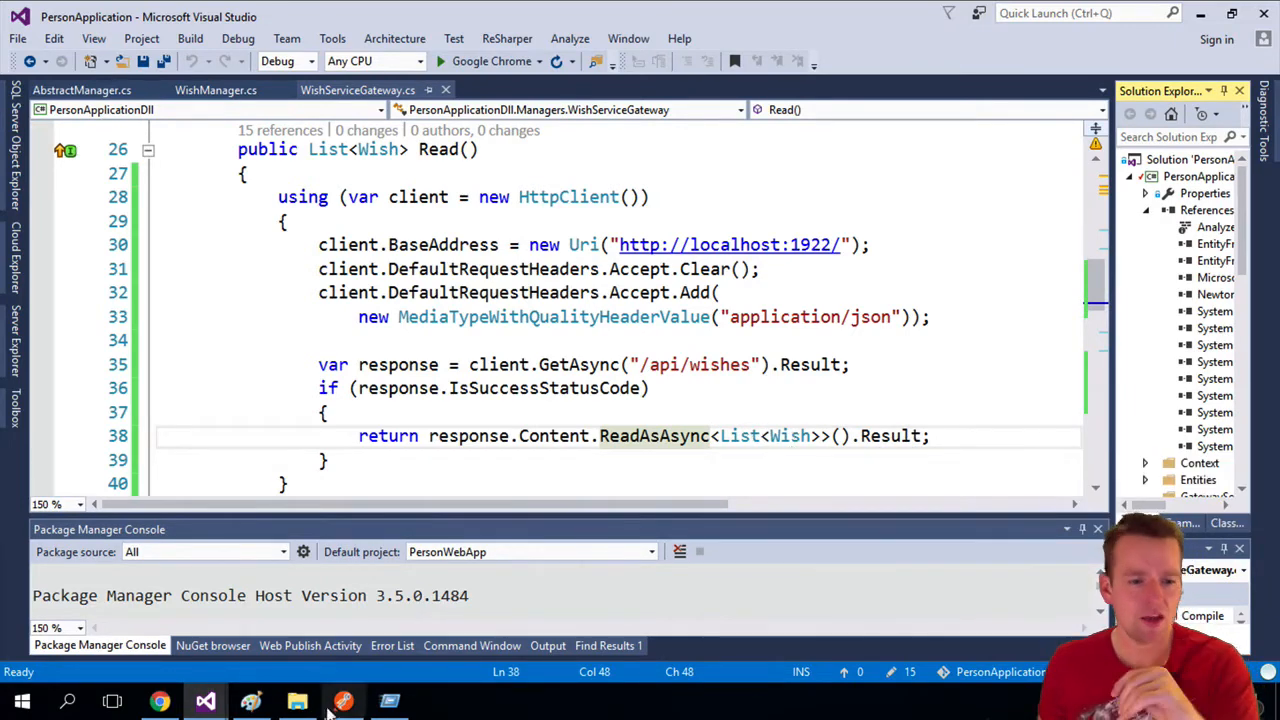
{"action": "left_click", "coordinate": [389, 700]}
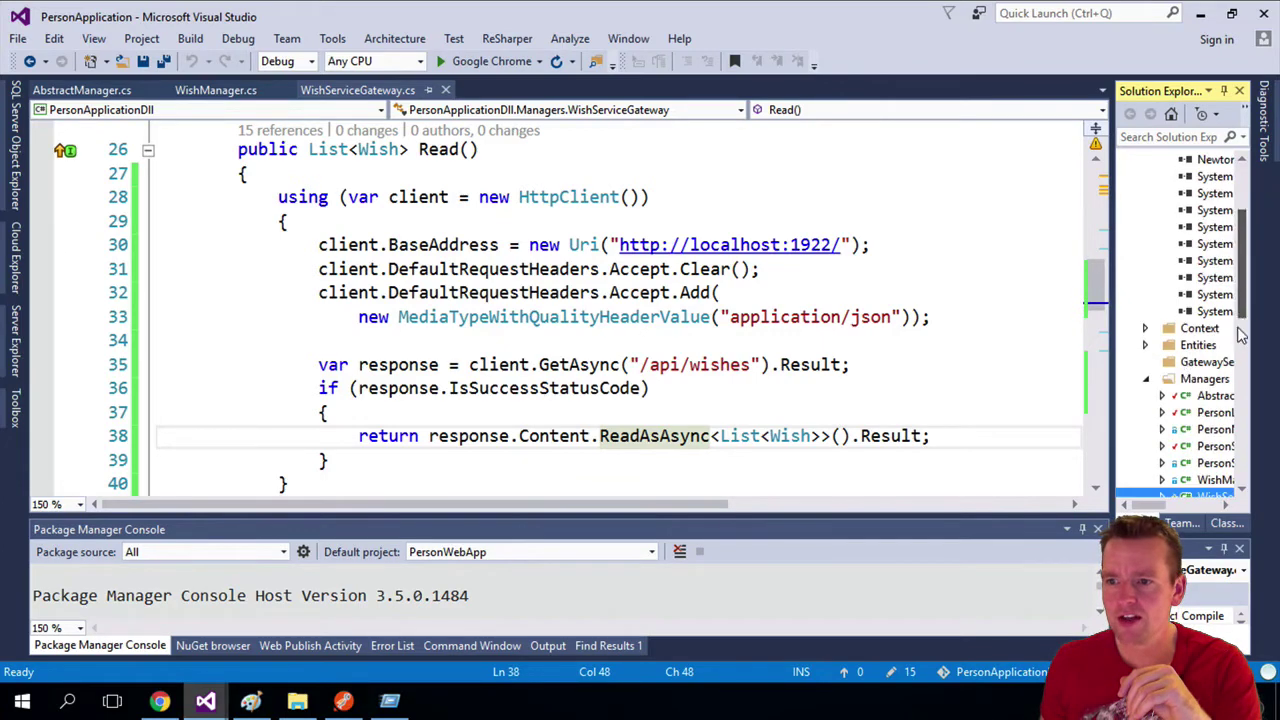
{"action": "left_click", "coordinate": [1210, 395]}
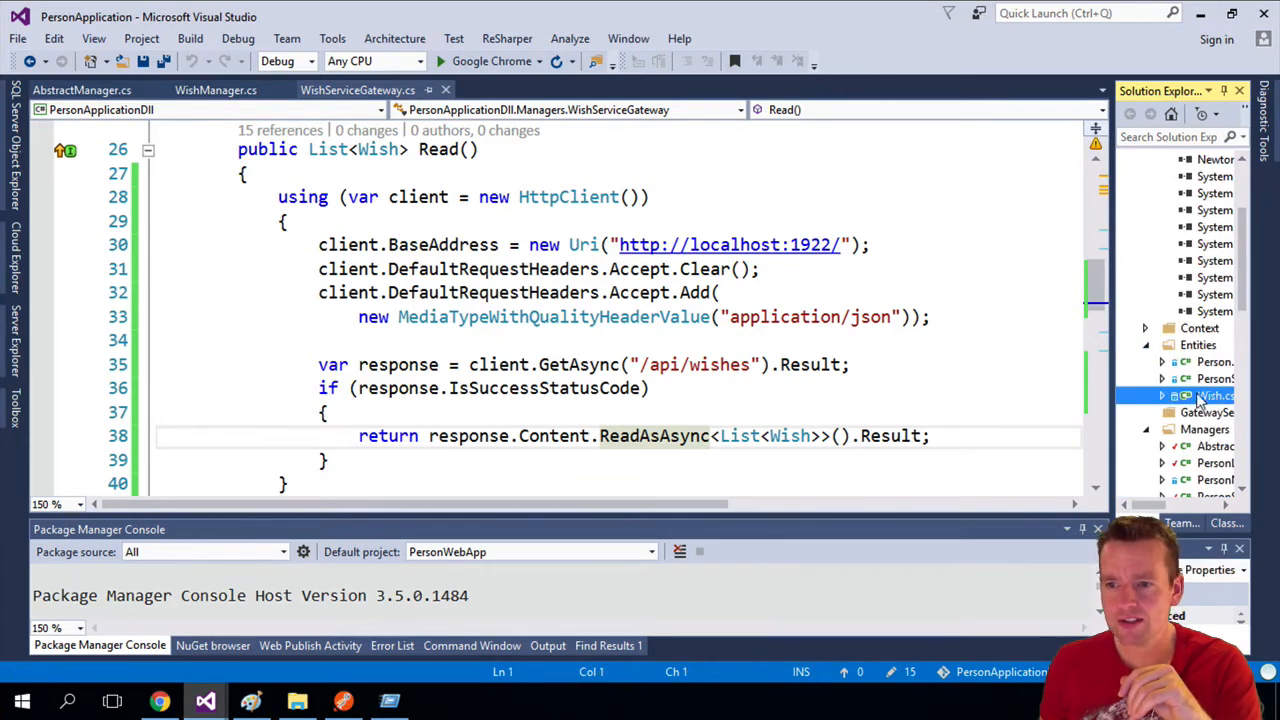
Open Wish.cs from the Entities folder.
{"action": "double_click", "coordinate": [1213, 395]}
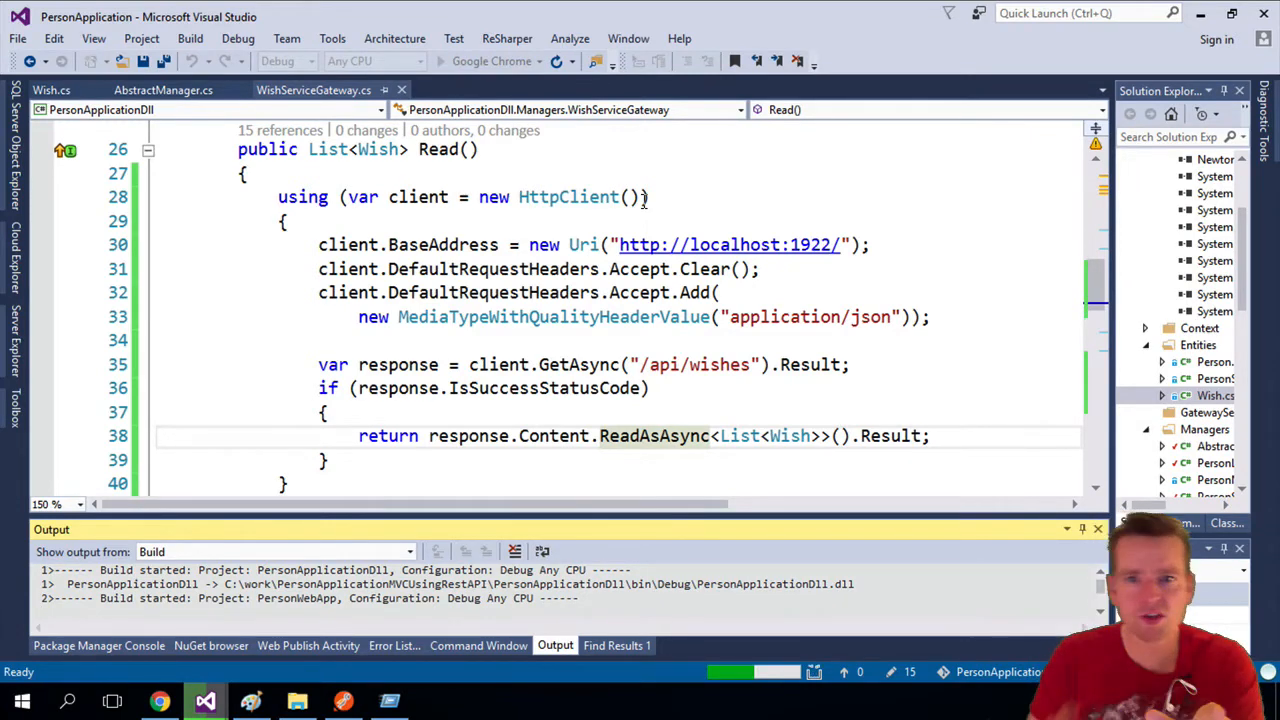
{"action": "mouse_move", "coordinate": [785, 244]}
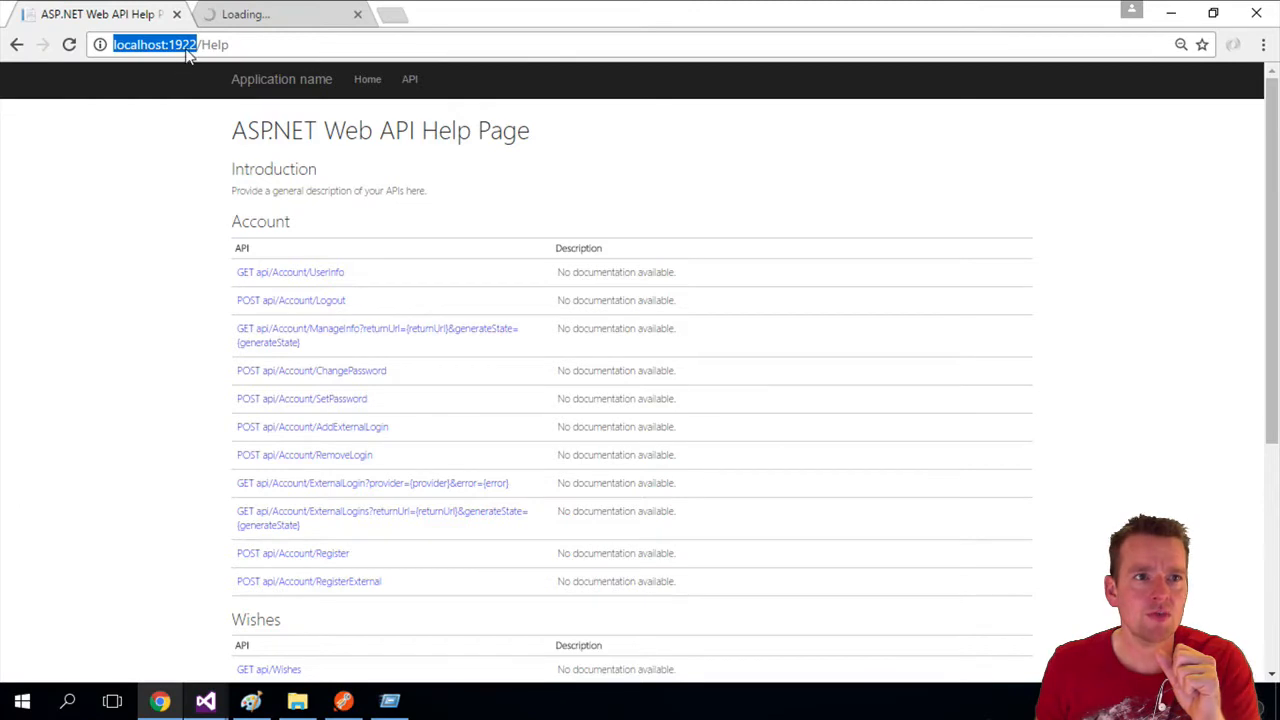
{"action": "mouse_move", "coordinate": [205, 700]}
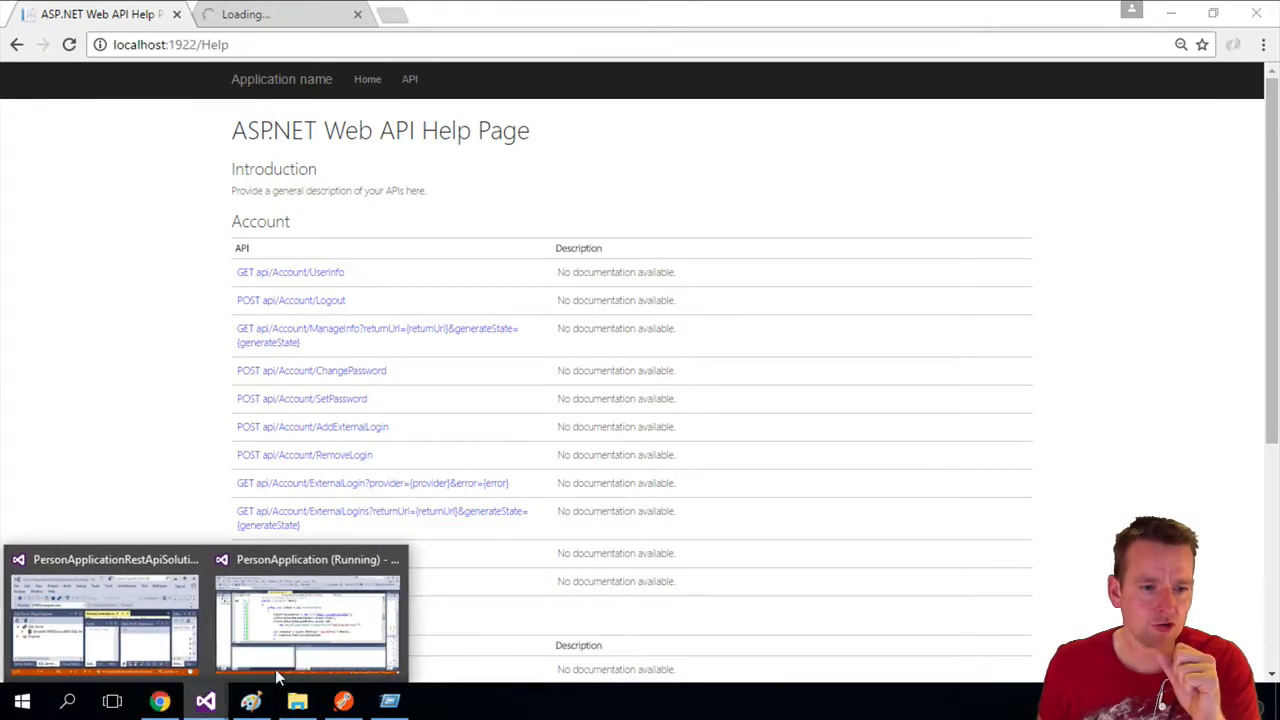
Load the Wishes page in Chrome, listing Bird, Plane, SuperMan and Bowl of snails.
{"action": "left_click", "coordinate": [307, 615]}
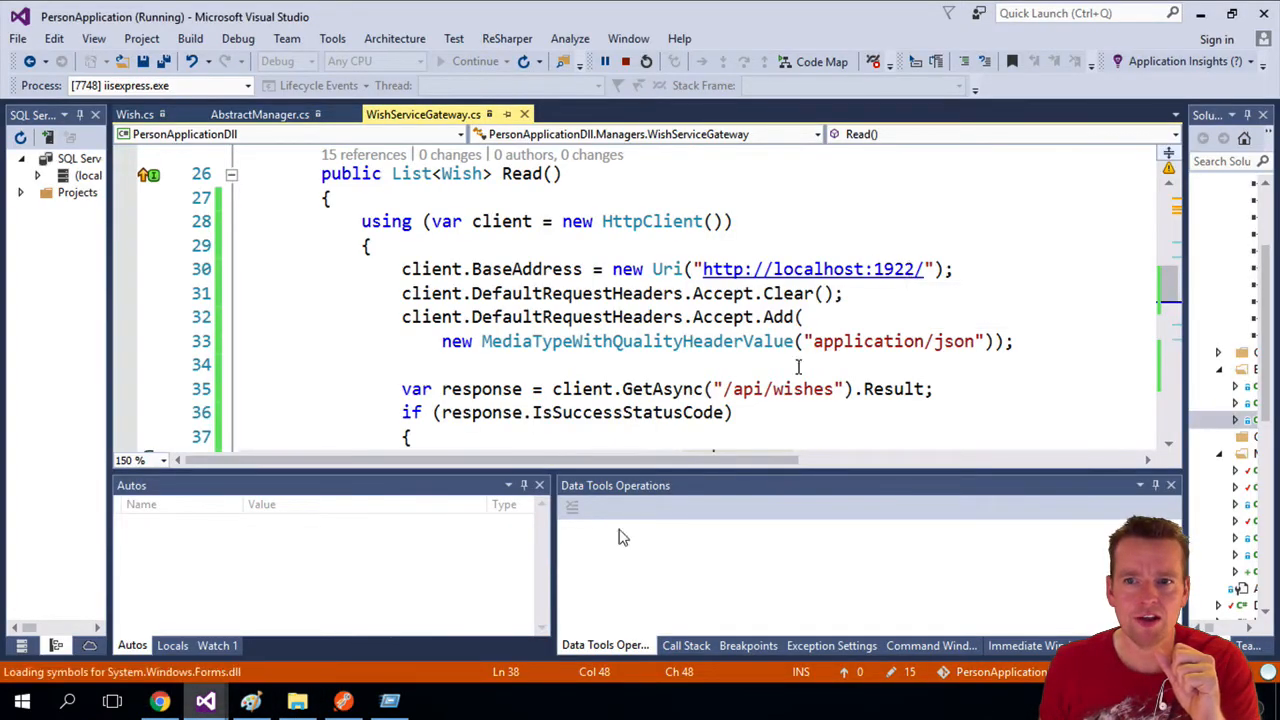
{"action": "mouse_move", "coordinate": [160, 700]}
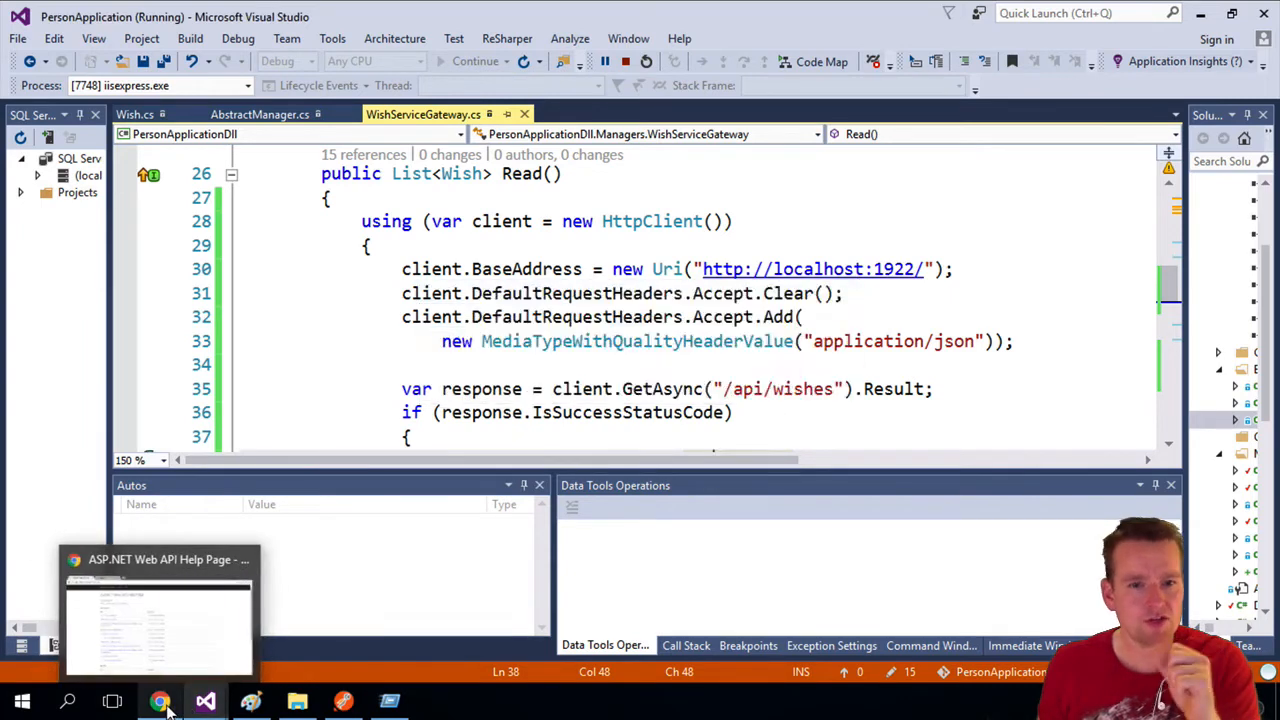
{"action": "left_click", "coordinate": [160, 610]}
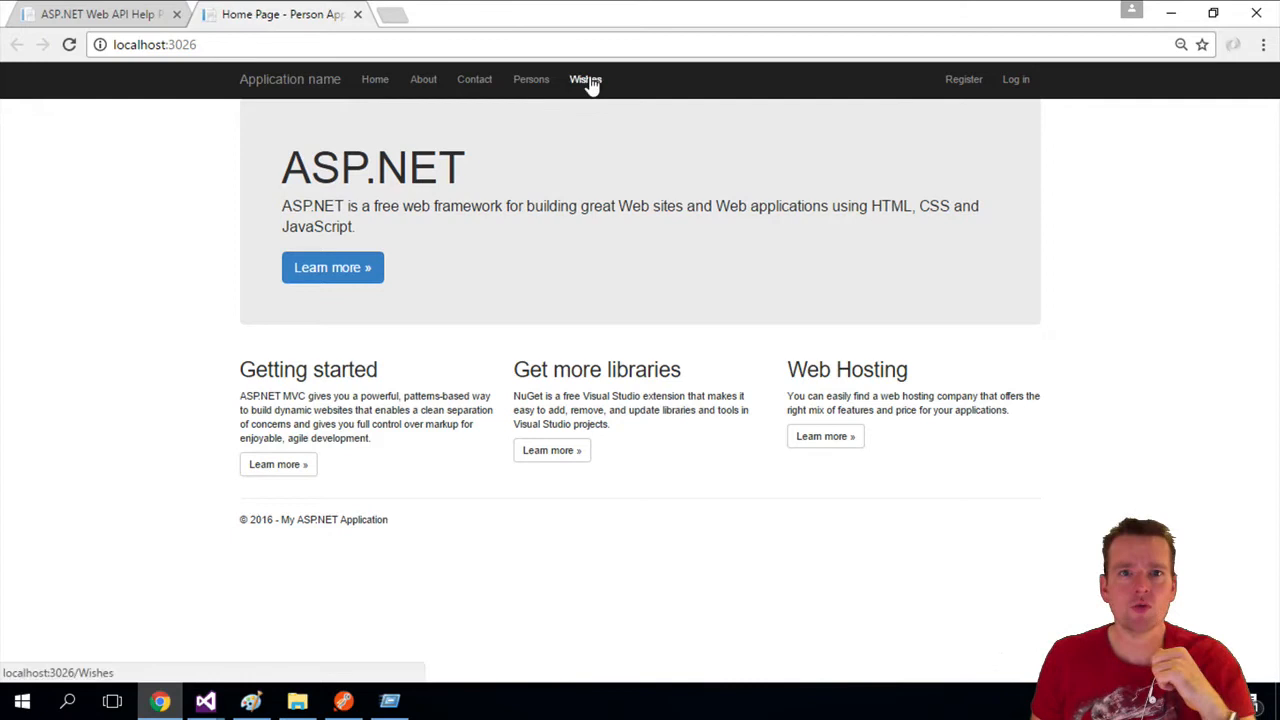
{"action": "left_click", "coordinate": [585, 79]}
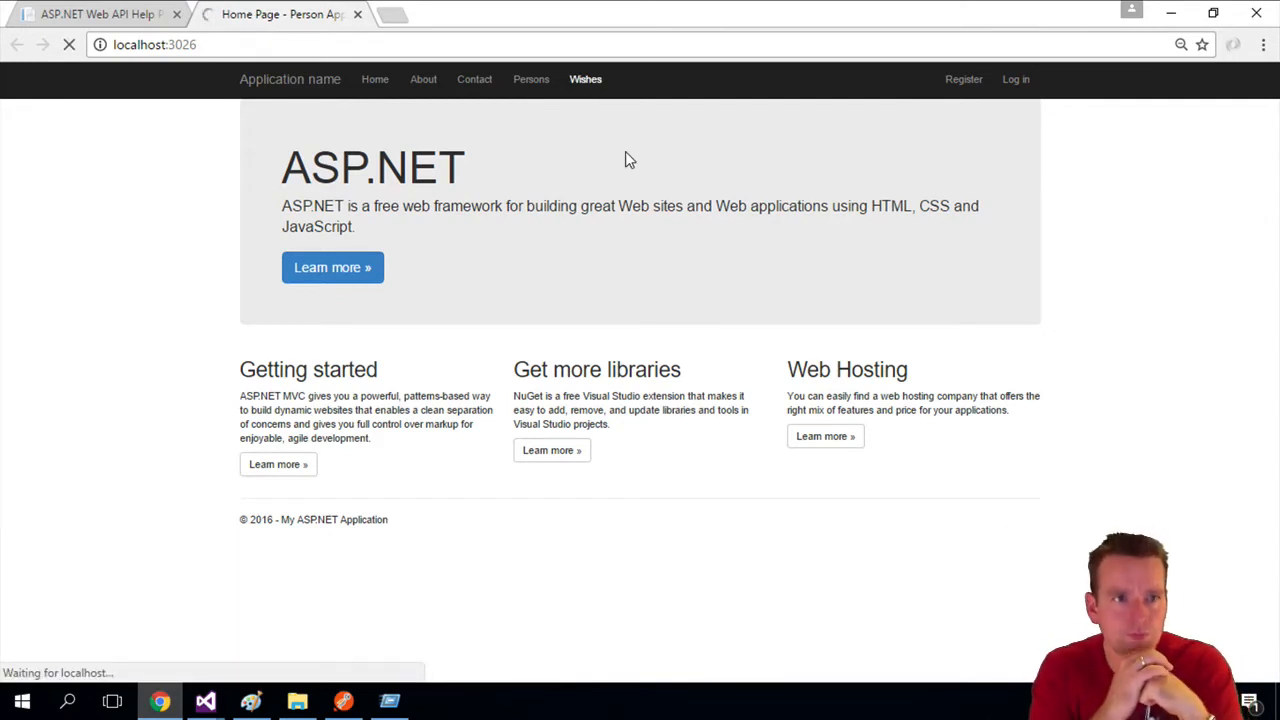
{"action": "left_click", "coordinate": [585, 79]}
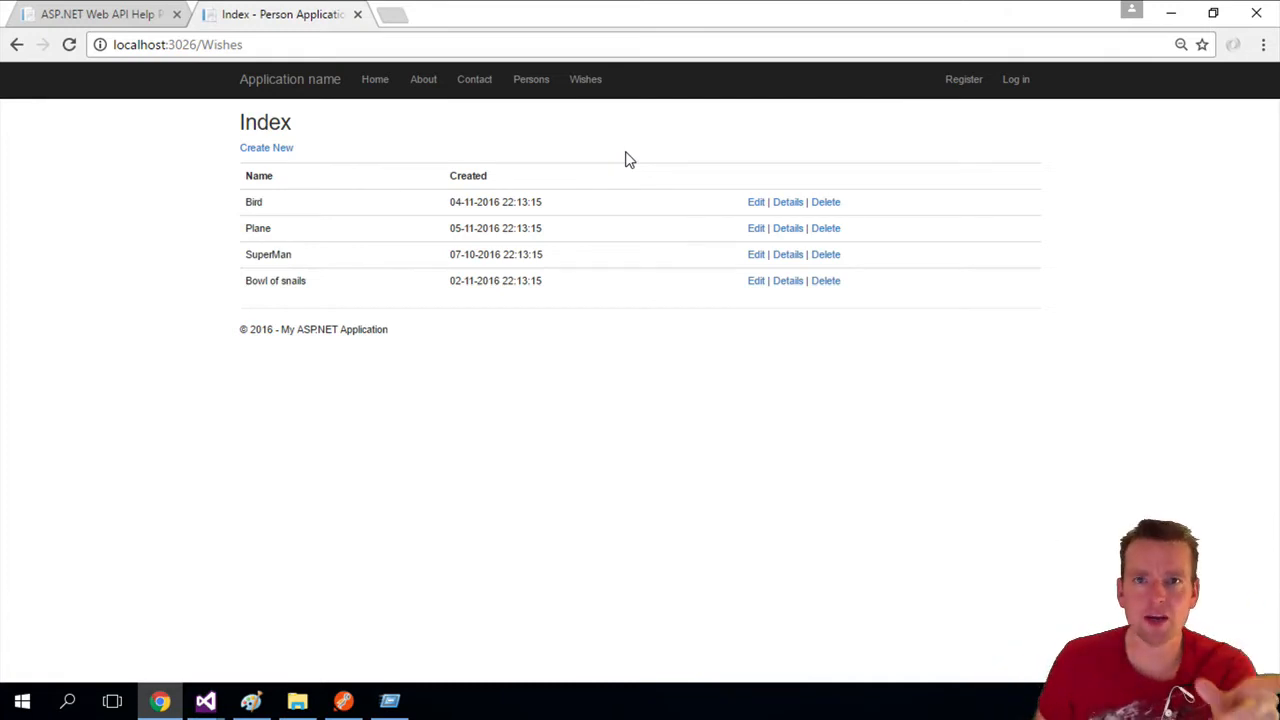
{"action": "mouse_move", "coordinate": [350, 628]}
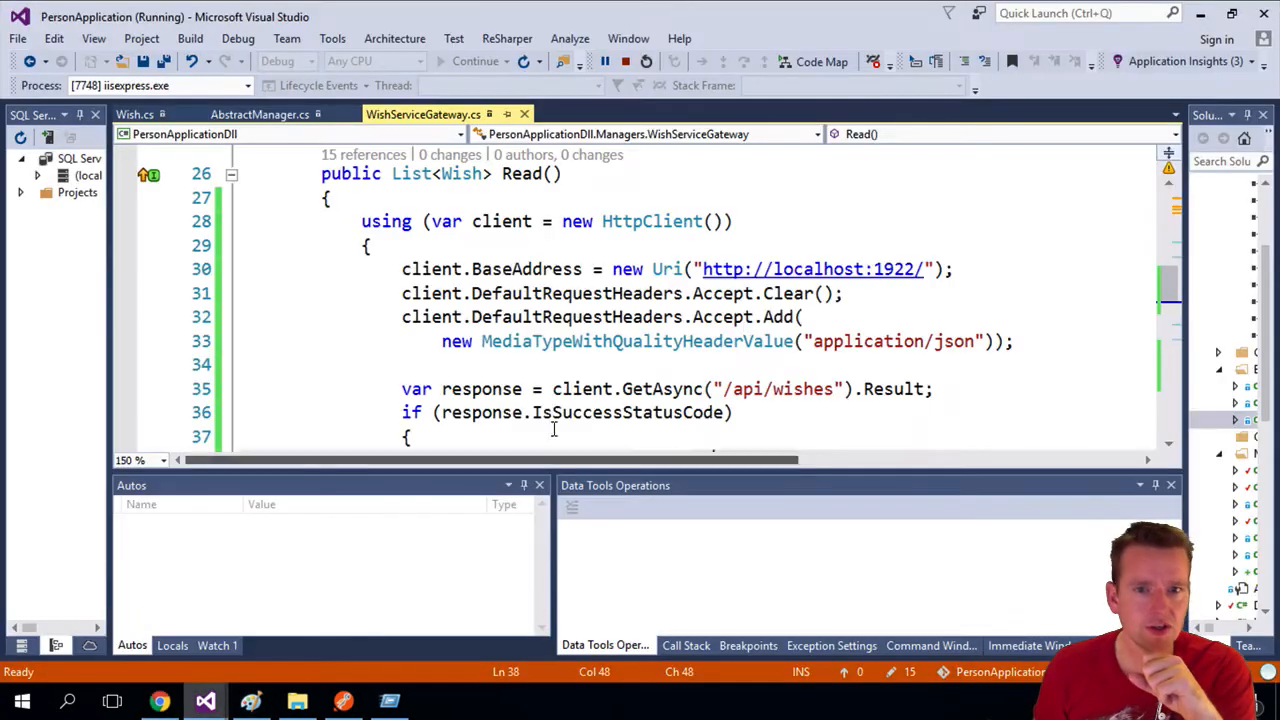
Set a breakpoint at line 29 in Read() and reload Wishes to hit it.
{"action": "left_click", "coordinate": [125, 246]}
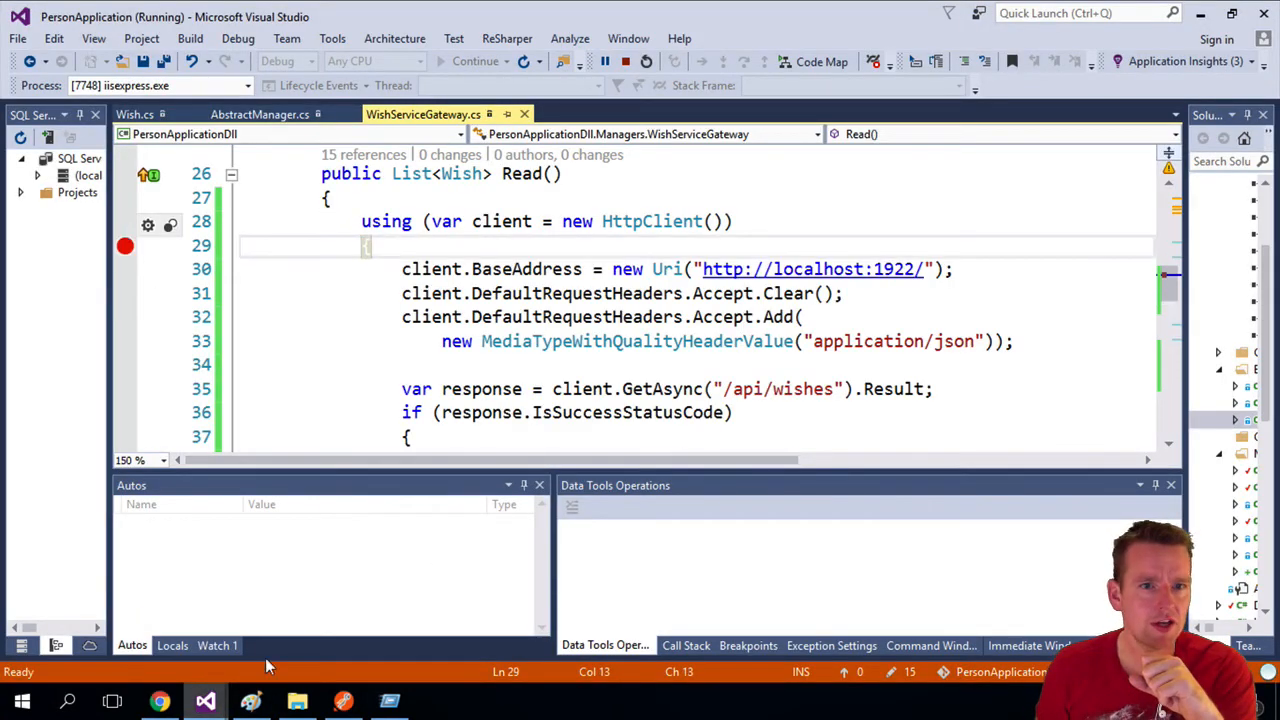
{"action": "left_click", "coordinate": [159, 700]}
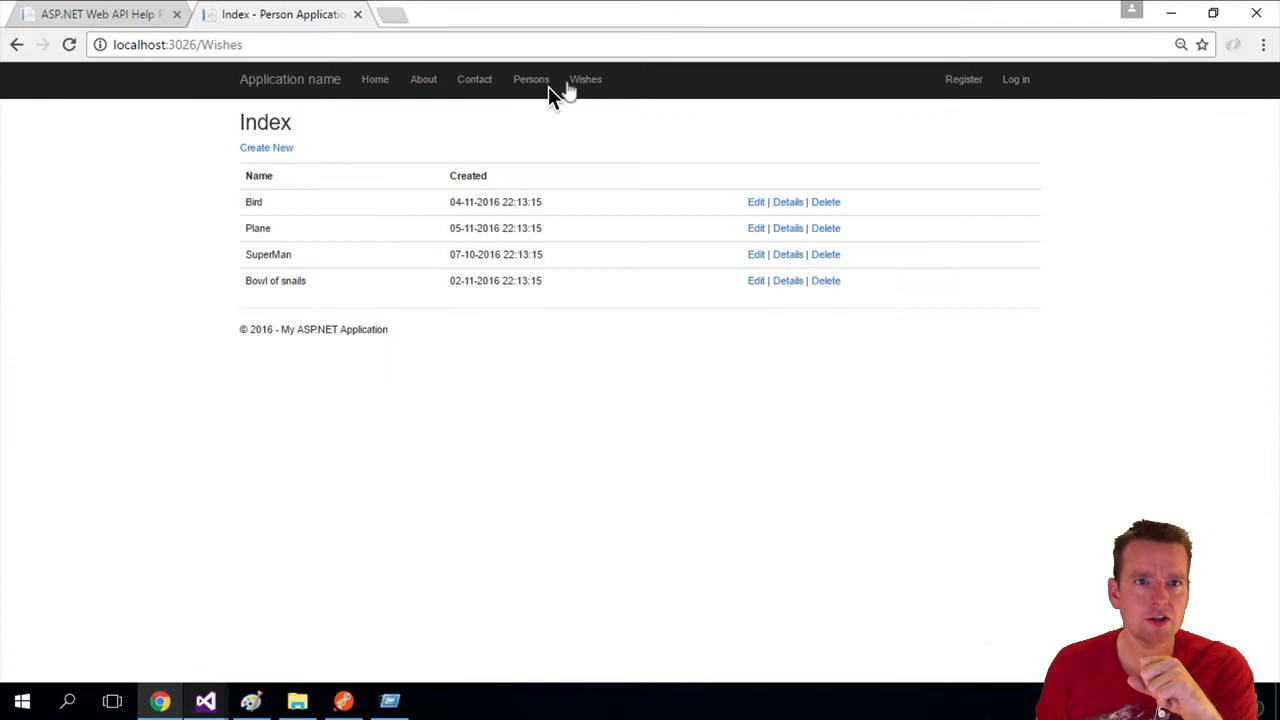
{"action": "left_click", "coordinate": [585, 79]}
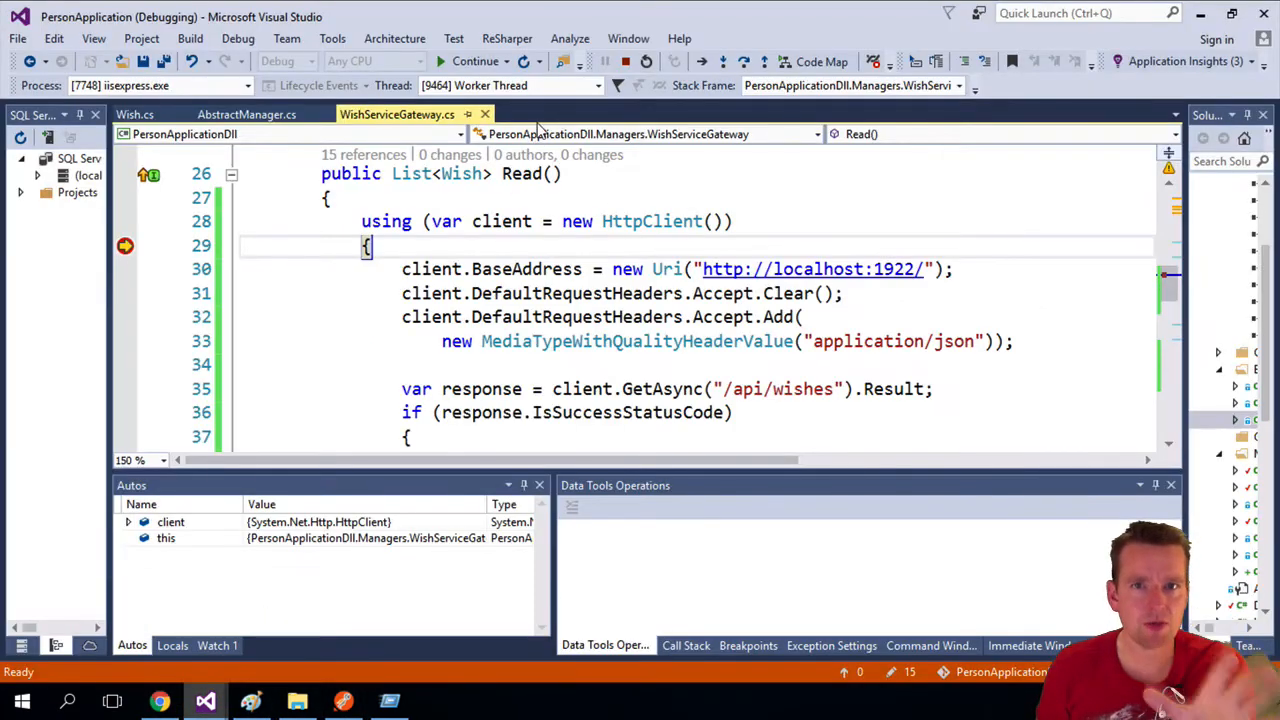
Step over Read() down to line 37 until the 200 OK response returns.
{"action": "left_click", "coordinate": [743, 61]}
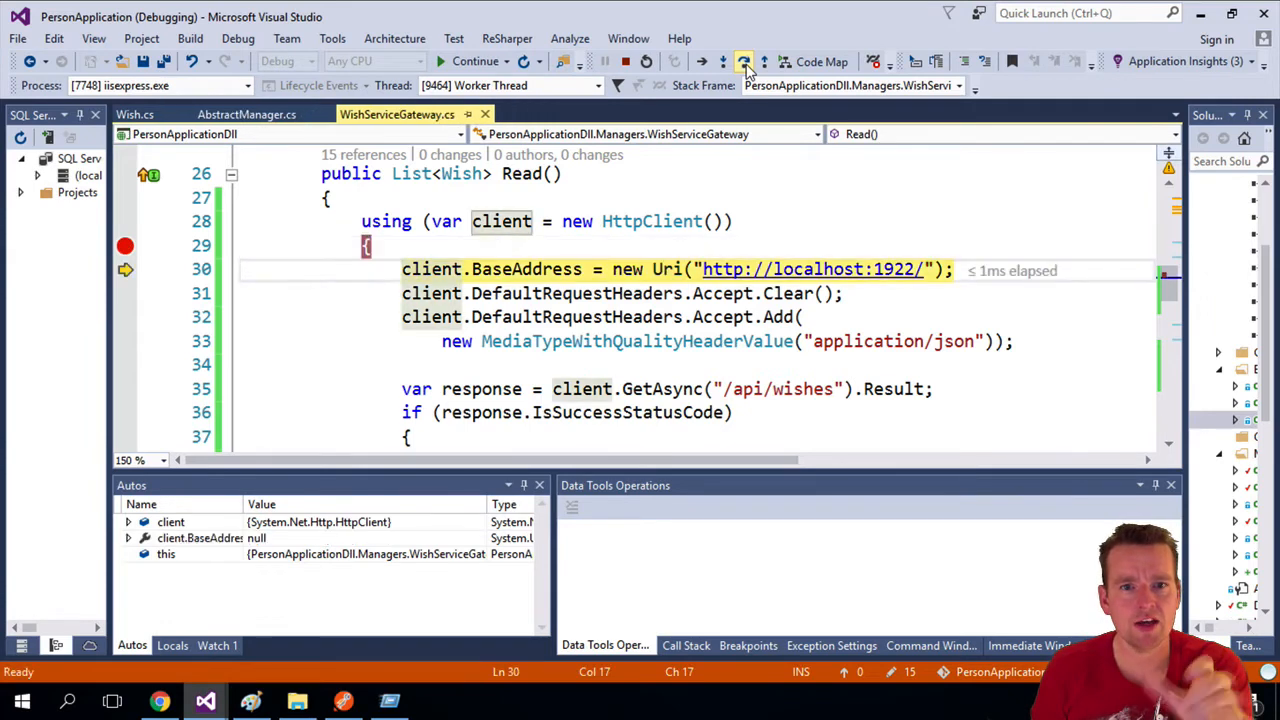
{"action": "left_click", "coordinate": [744, 62]}
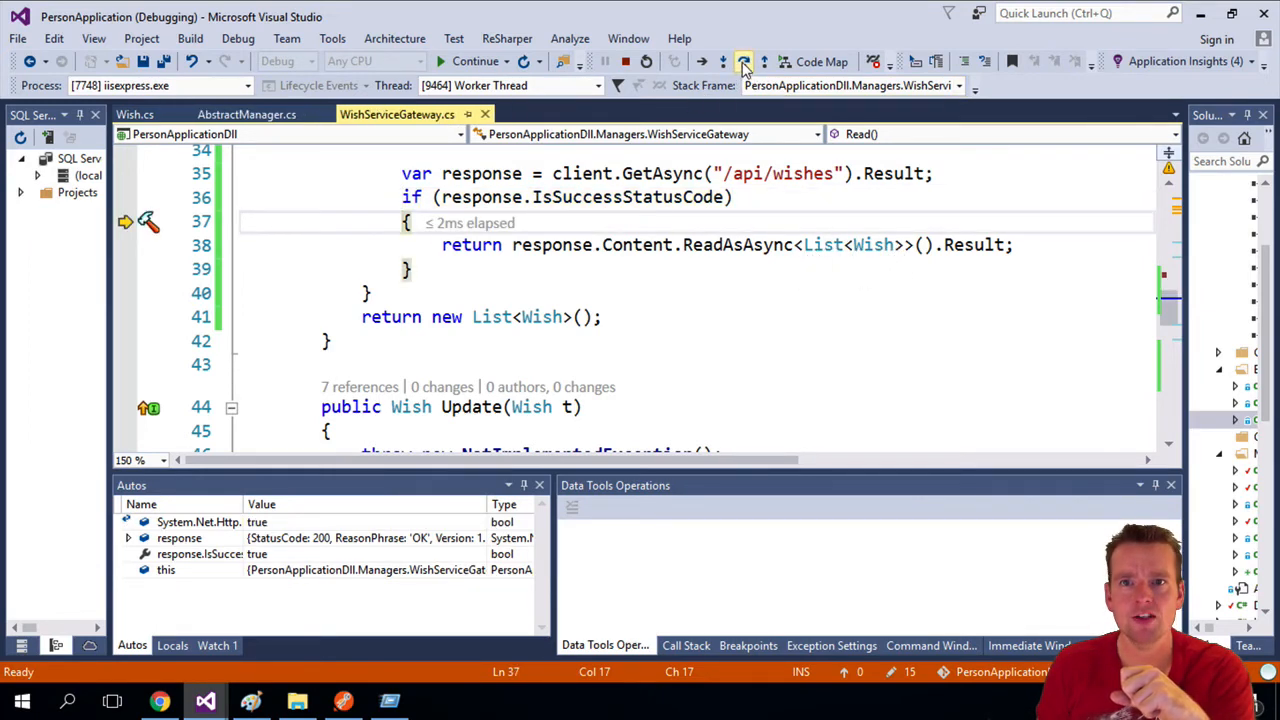
{"action": "left_click", "coordinate": [743, 61]}
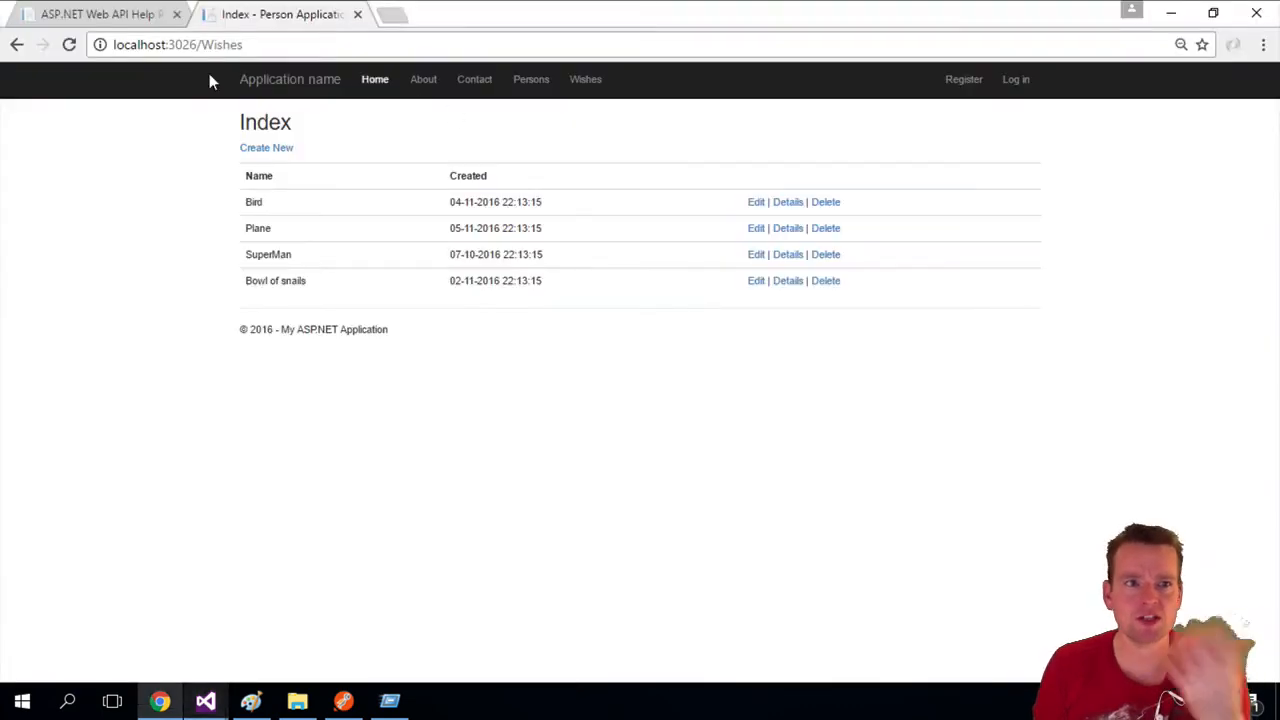
{"action": "mouse_move", "coordinate": [320, 90]}
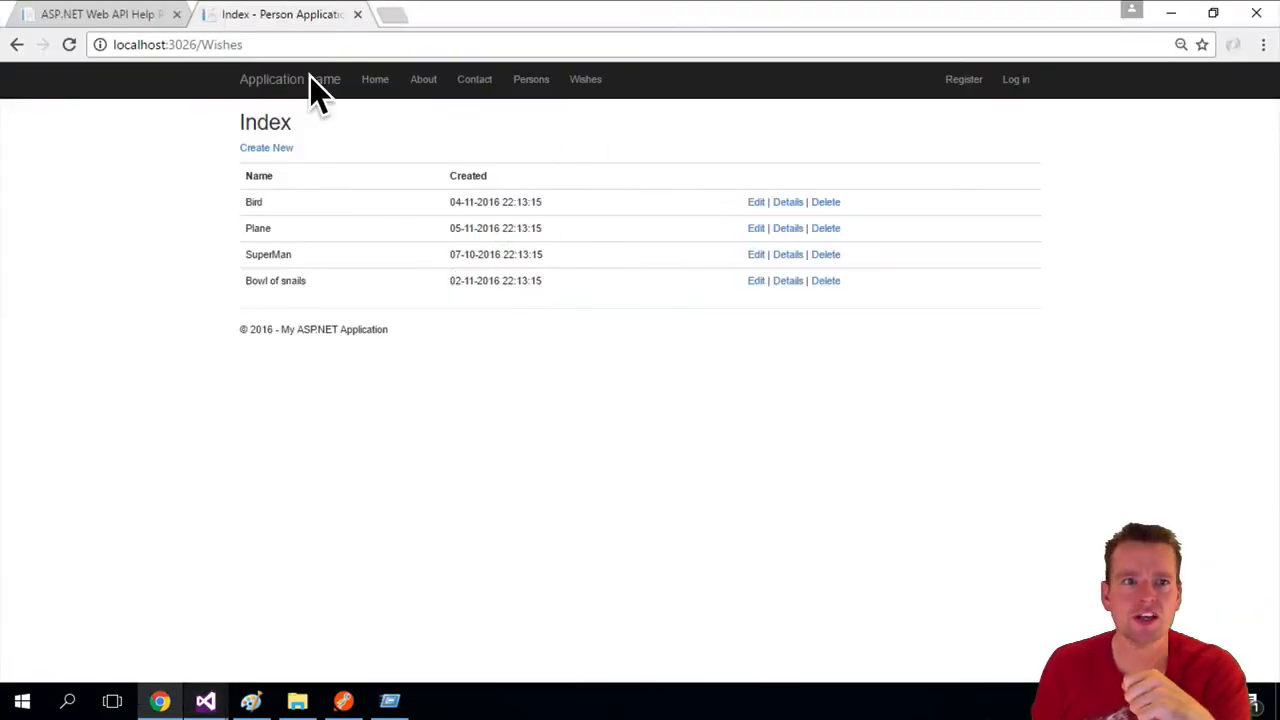
{"action": "mouse_move", "coordinate": [205, 700]}
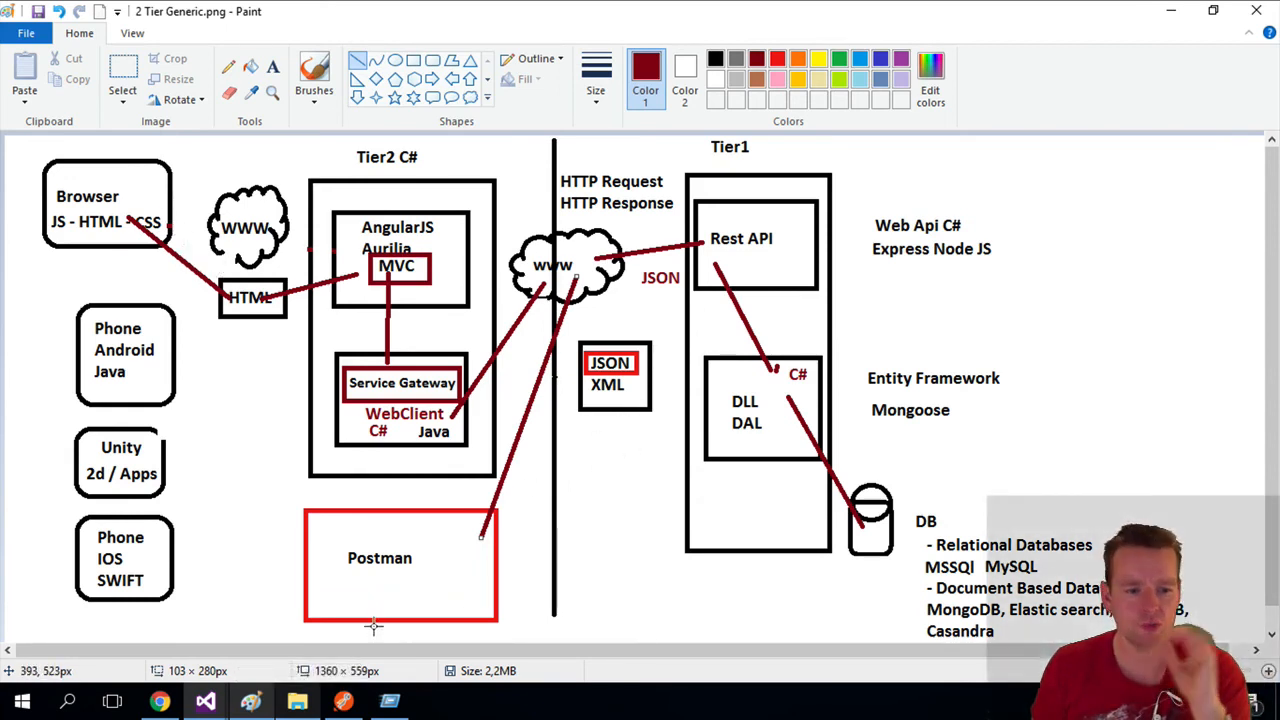
{"action": "mouse_move", "coordinate": [515, 470]}
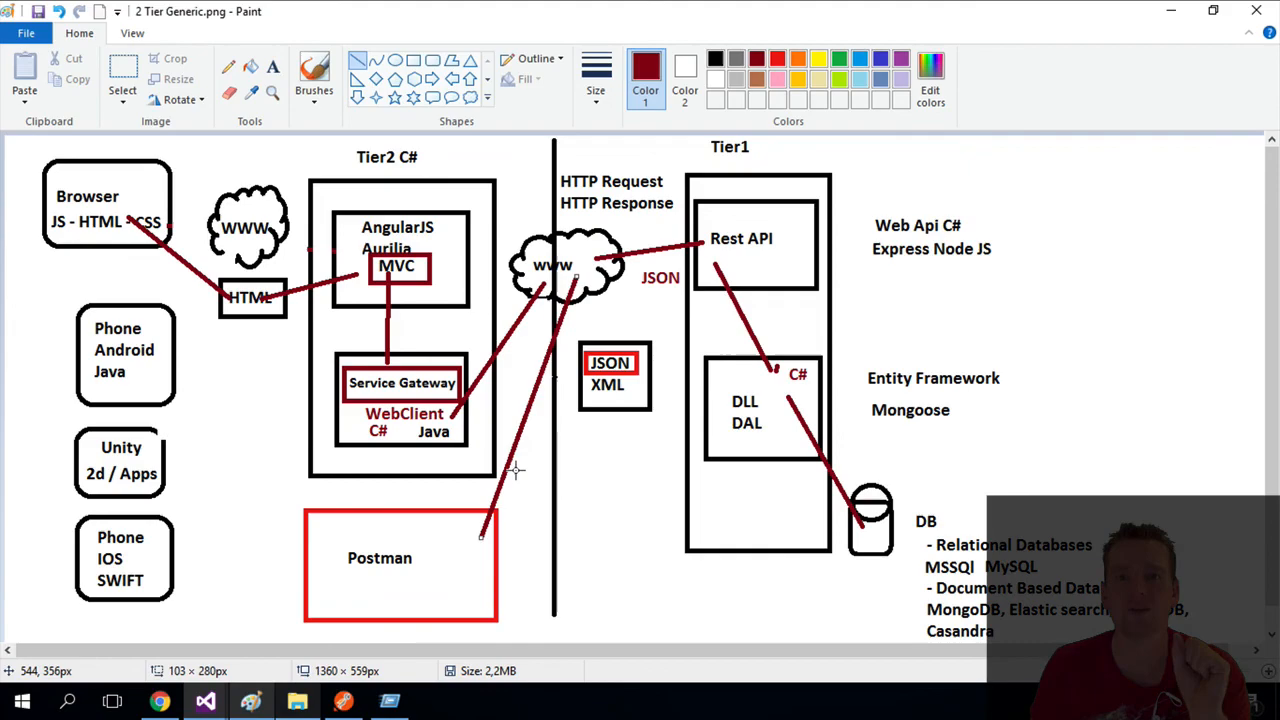